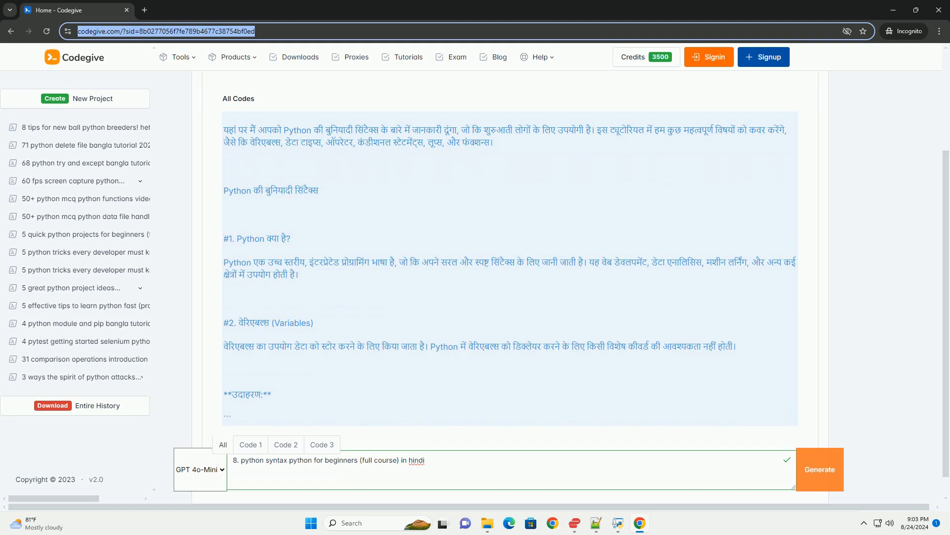
pyautogui.scroll(3)
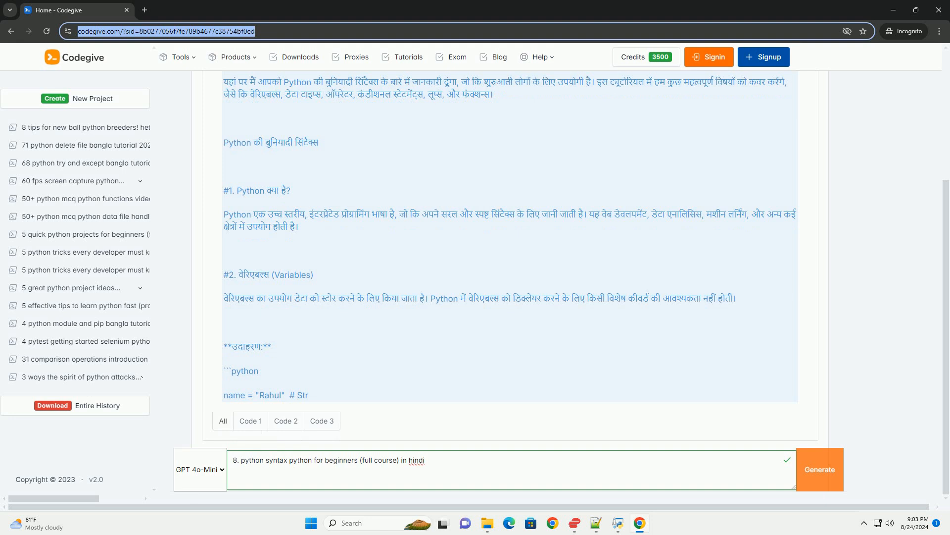
pyautogui.scroll(-3)
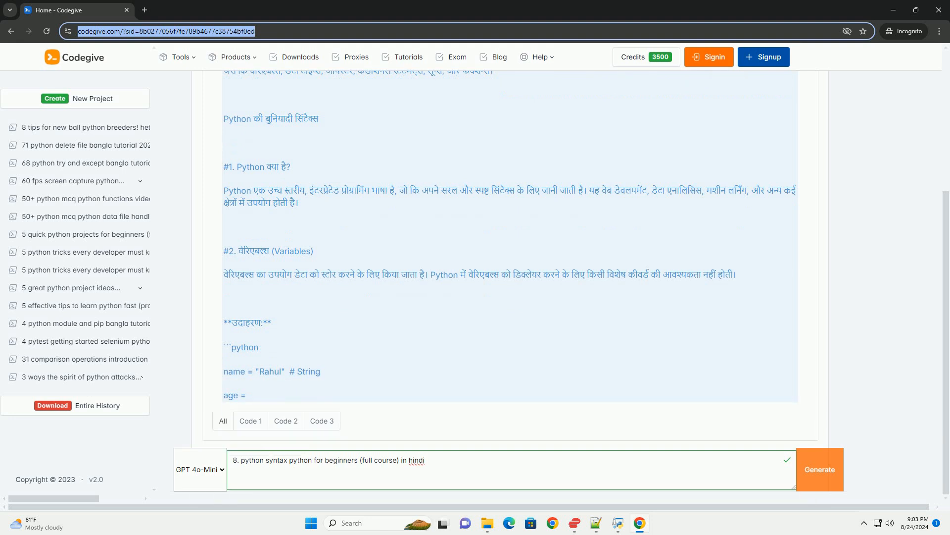